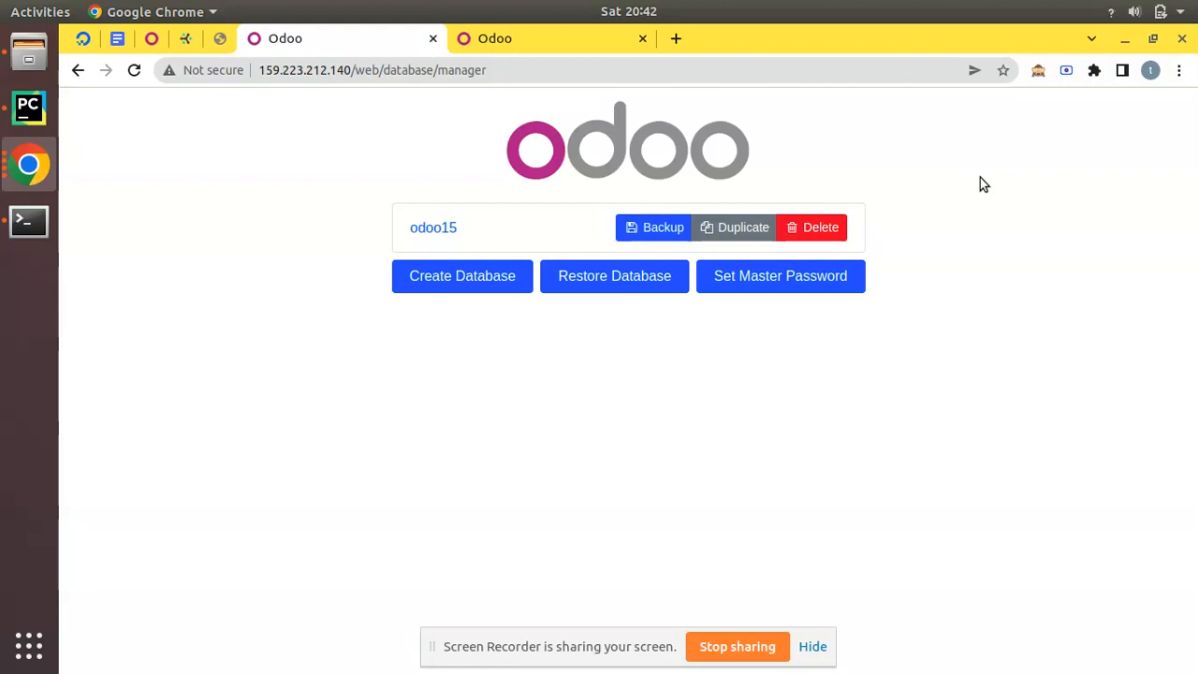
pyautogui.moveTo(277, 111)
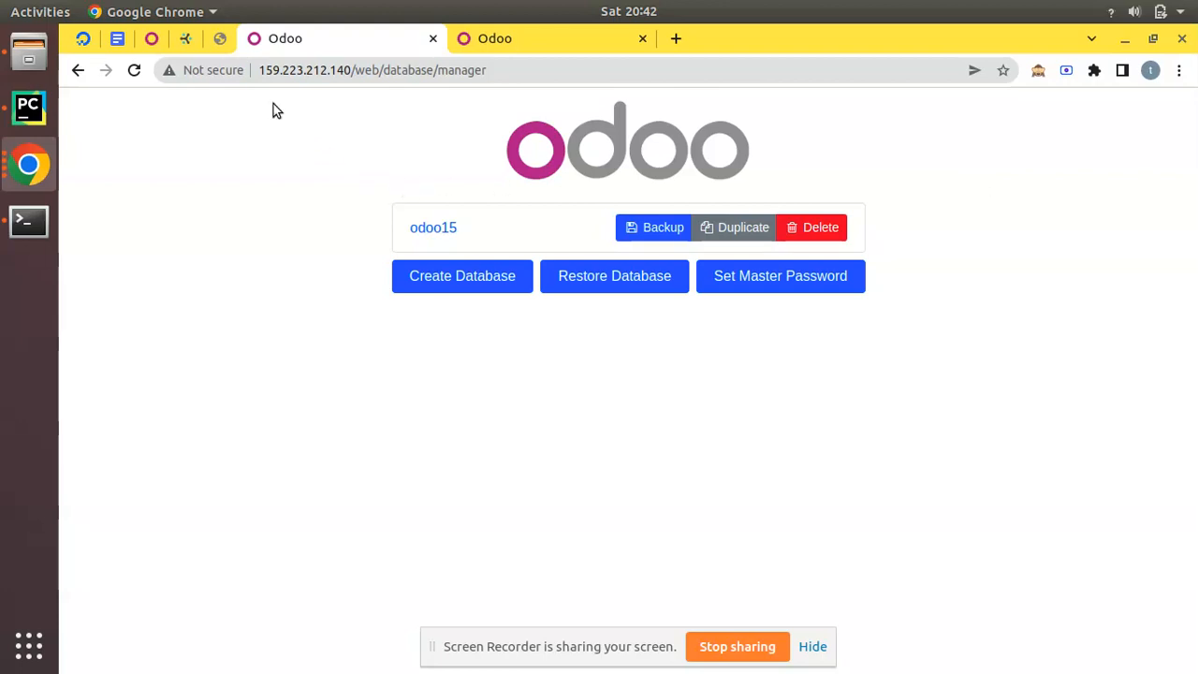
pyautogui.moveTo(273, 101)
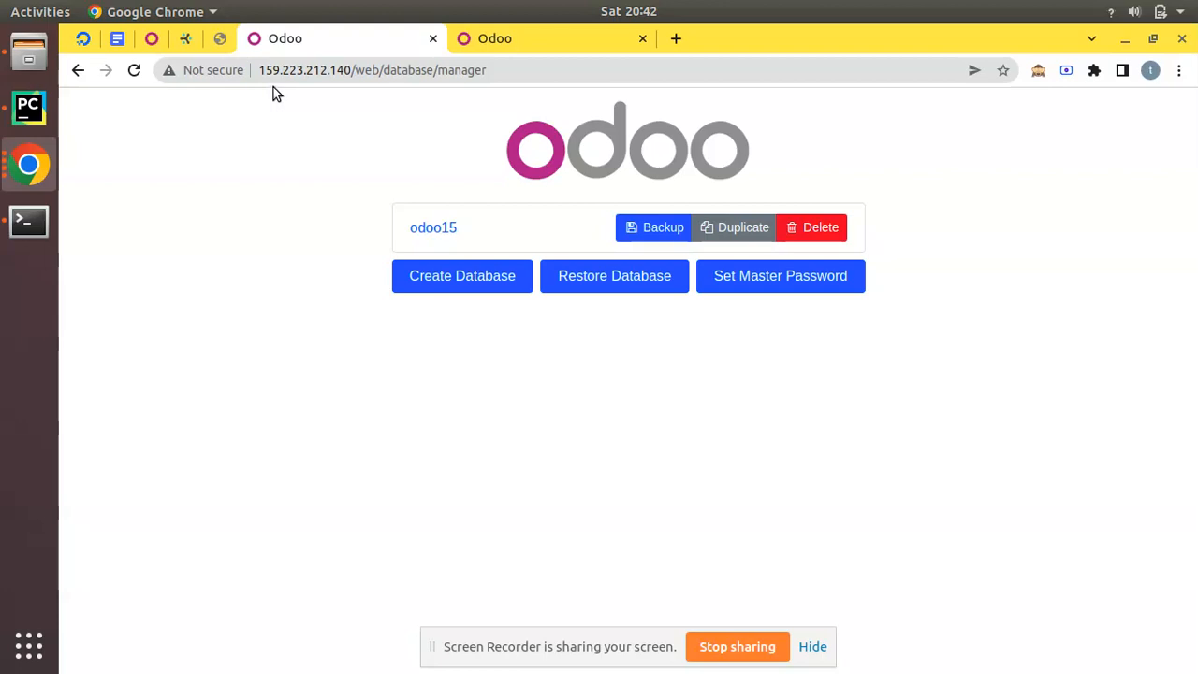
pyautogui.moveTo(109, 118)
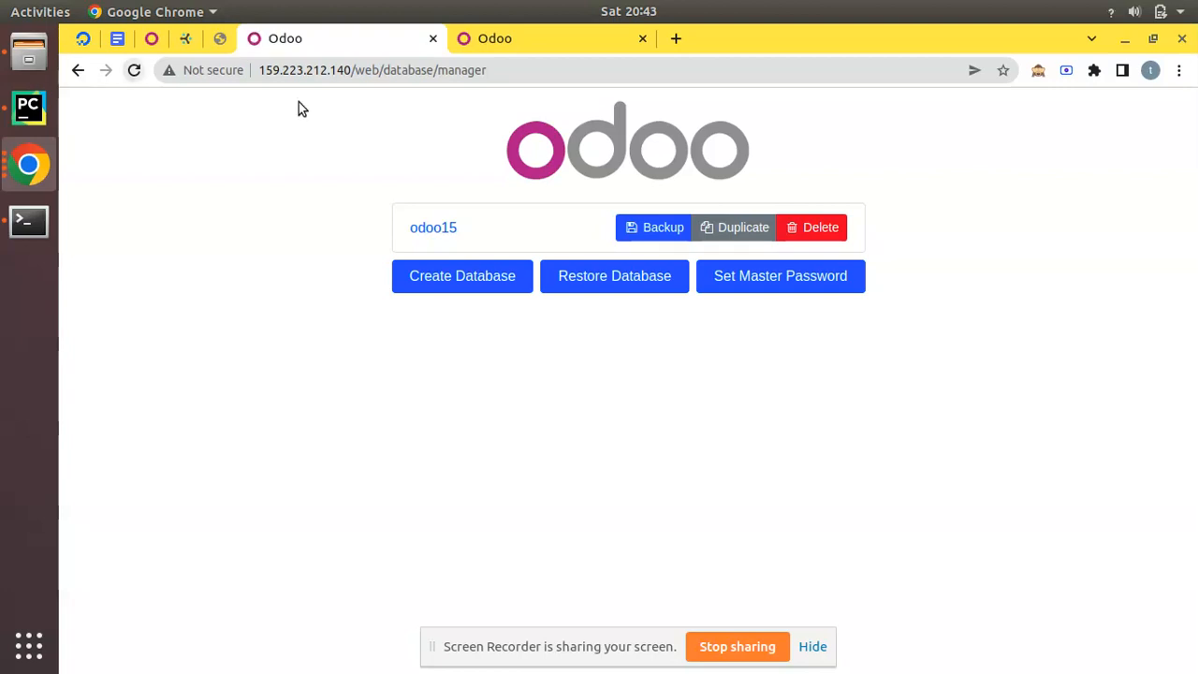
pyautogui.moveTo(366, 127)
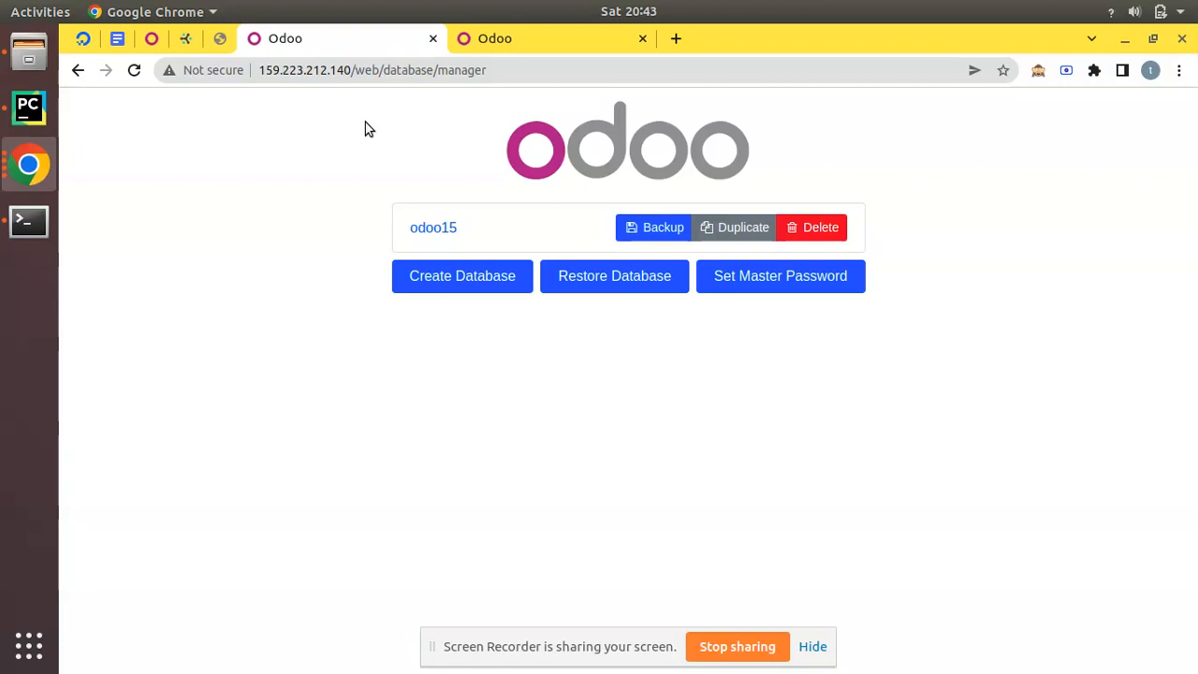
pyautogui.moveTo(314, 84)
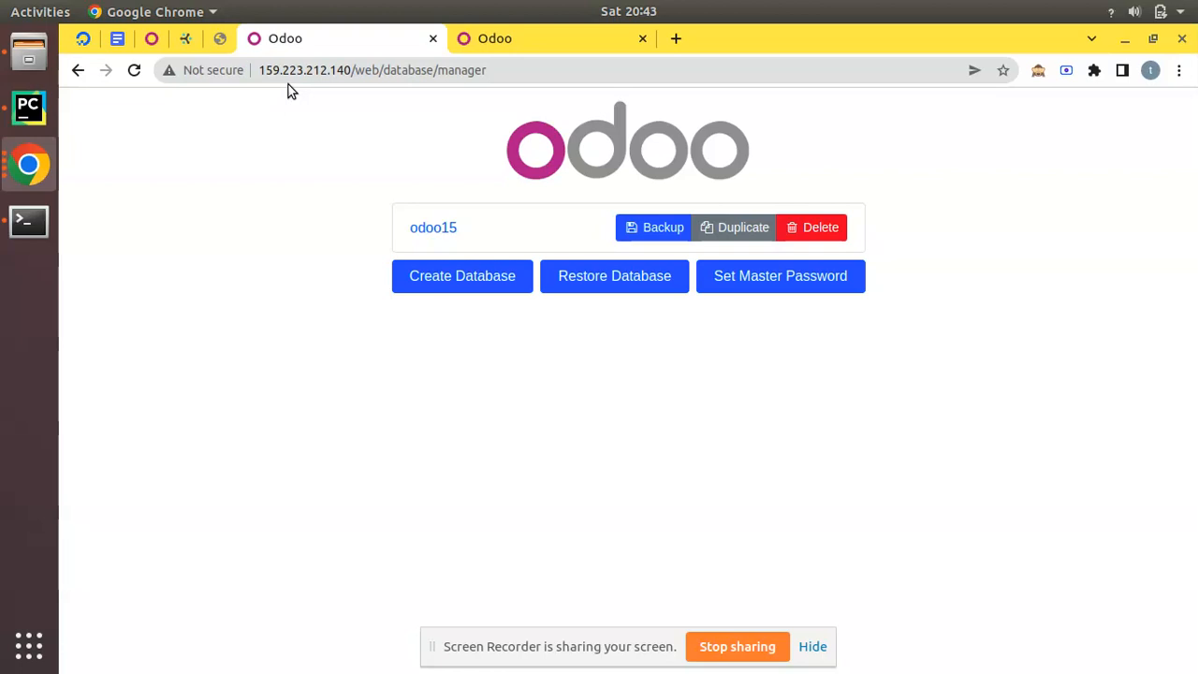
pyautogui.moveTo(259, 115)
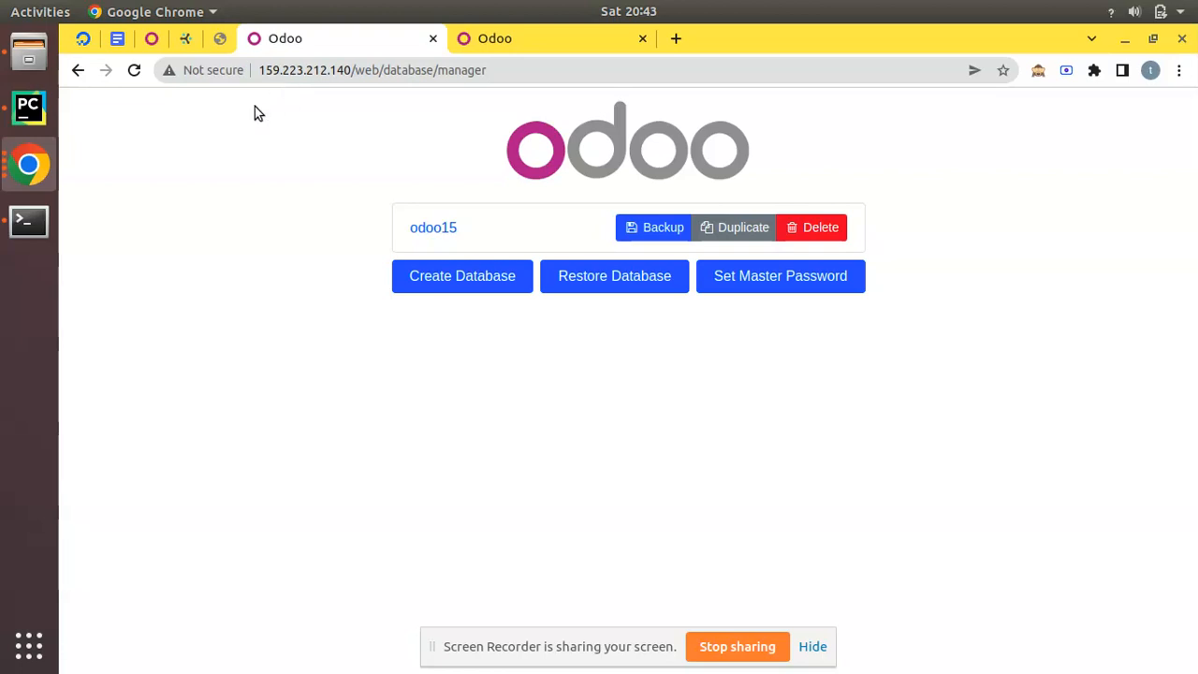
# Switch to the GoDaddy DNS Management window showing the odoomates.tech A record form
pyautogui.click(39, 11)
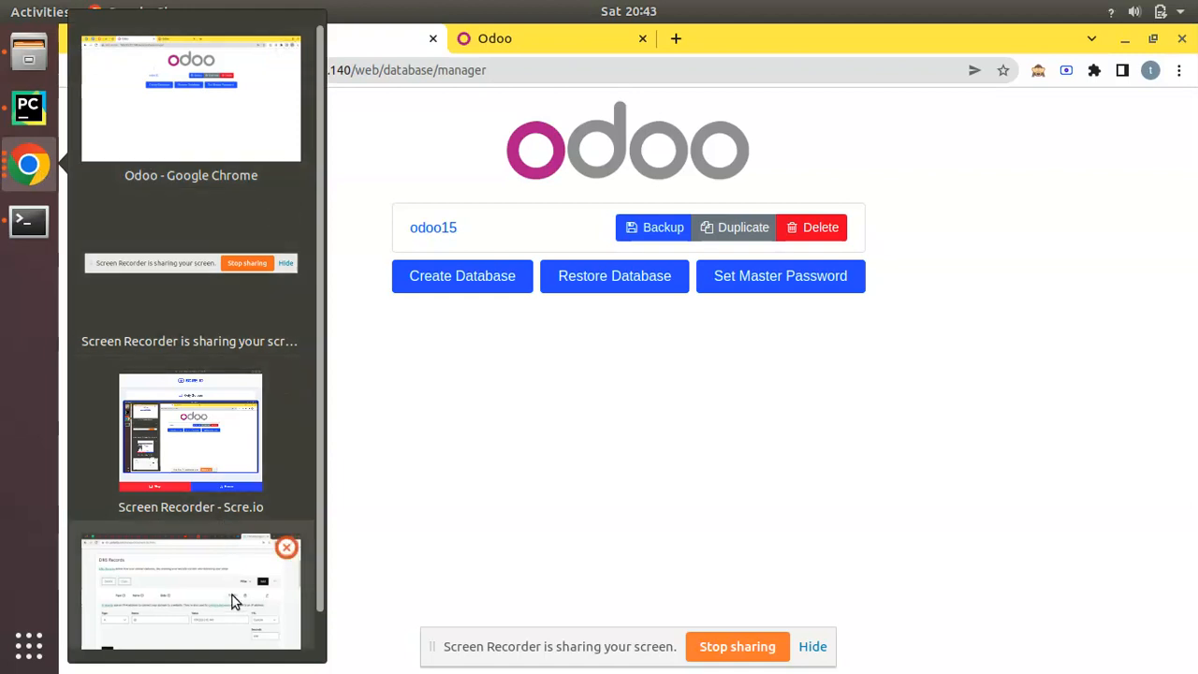
pyautogui.click(191, 589)
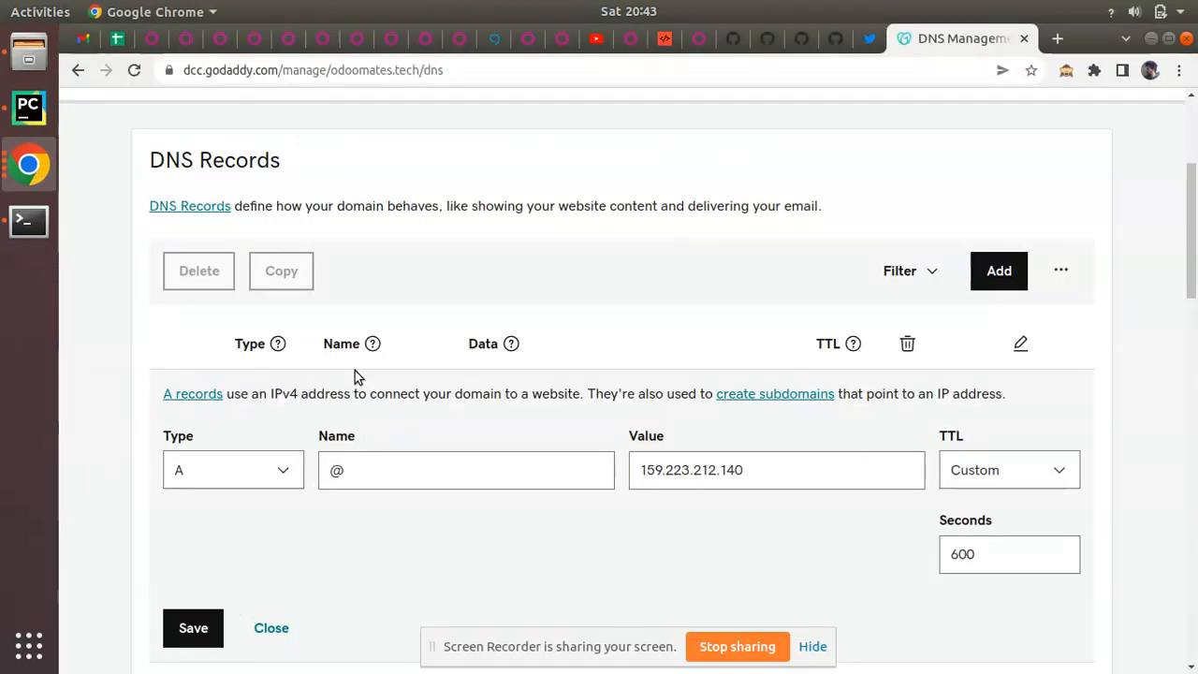
pyautogui.moveTo(485, 435)
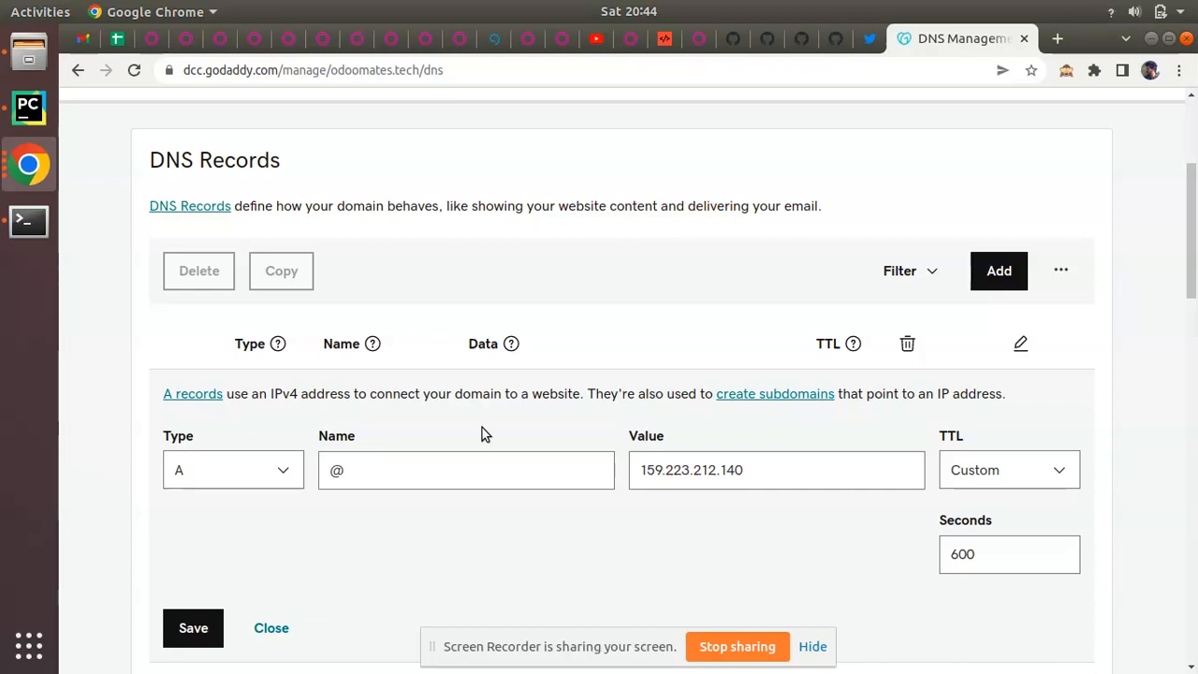
pyautogui.moveTo(258, 516)
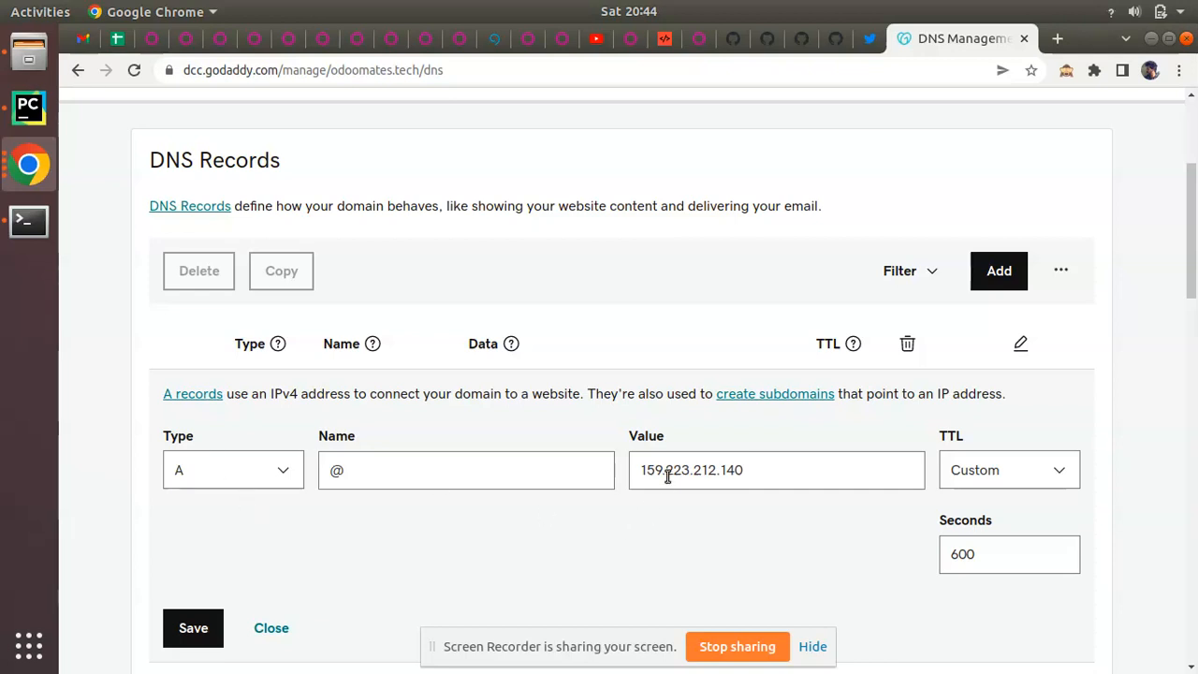
pyautogui.moveTo(236, 308)
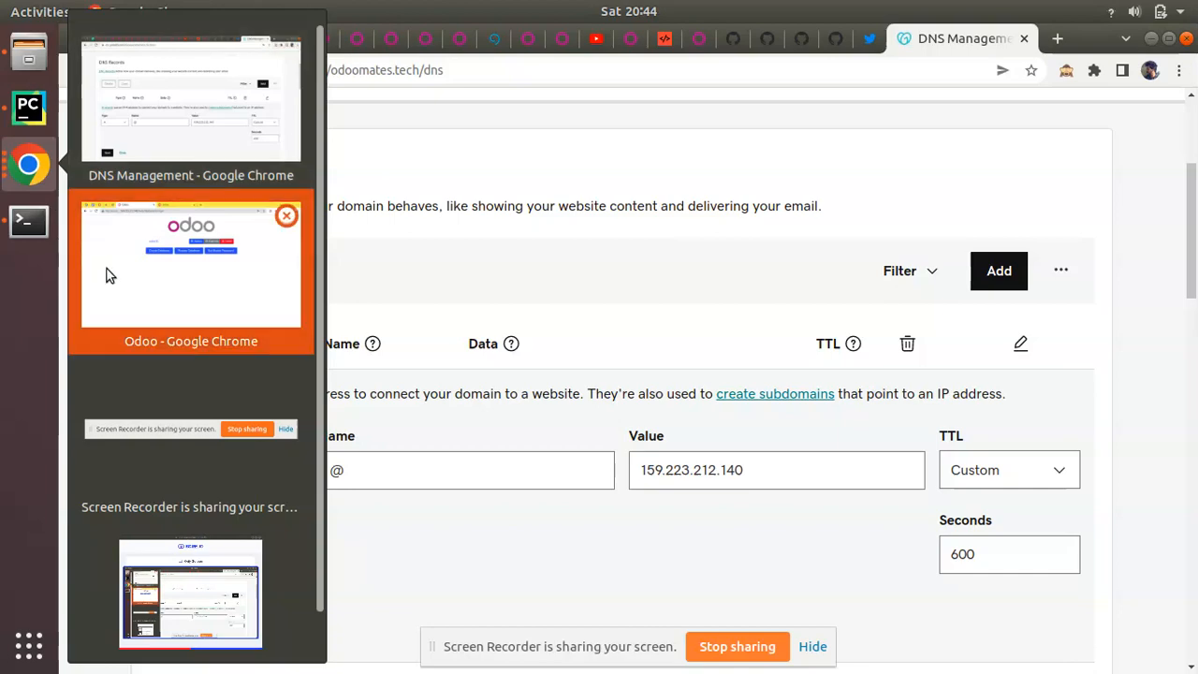
pyautogui.click(191, 262)
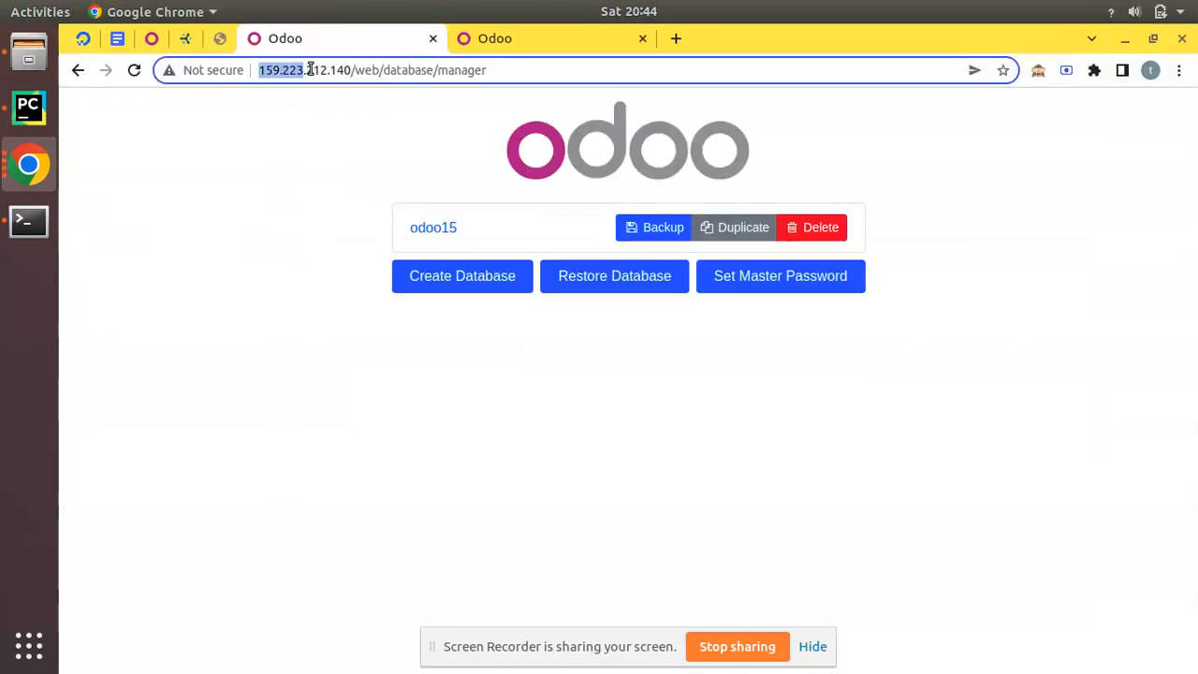
pyautogui.moveTo(28, 165)
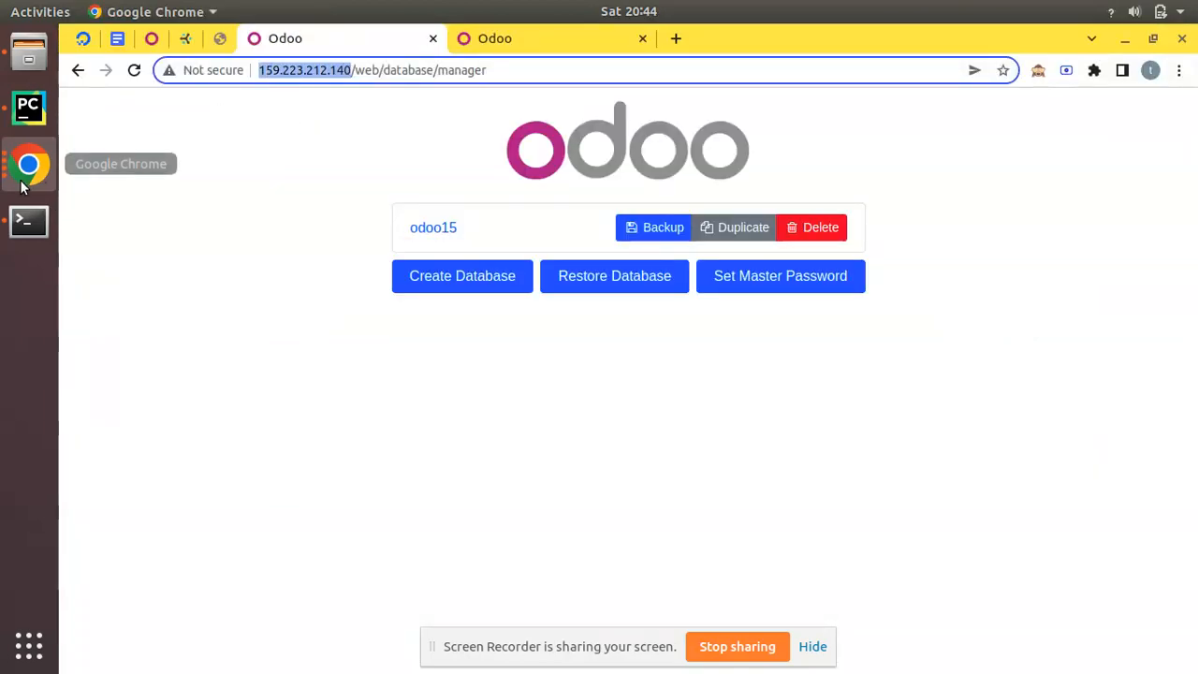
pyautogui.click(958, 37)
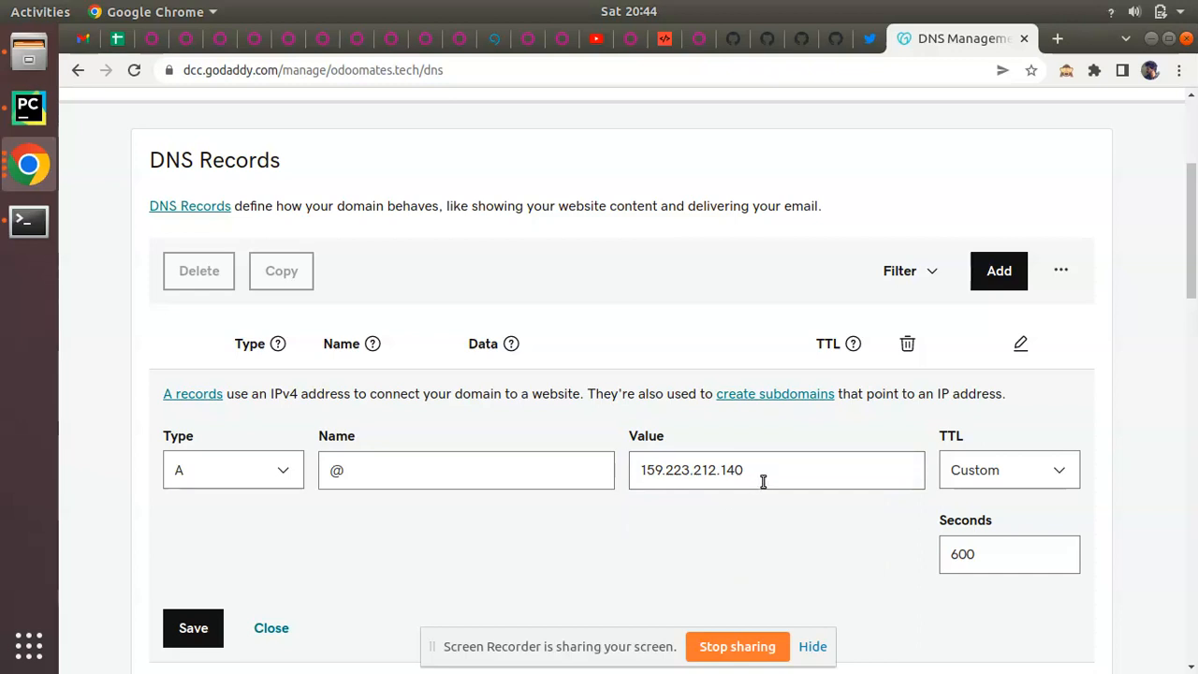
# Save the @ A record to 159.223.212.140 with TTL 600 and dismiss the success notice
pyautogui.click(193, 627)
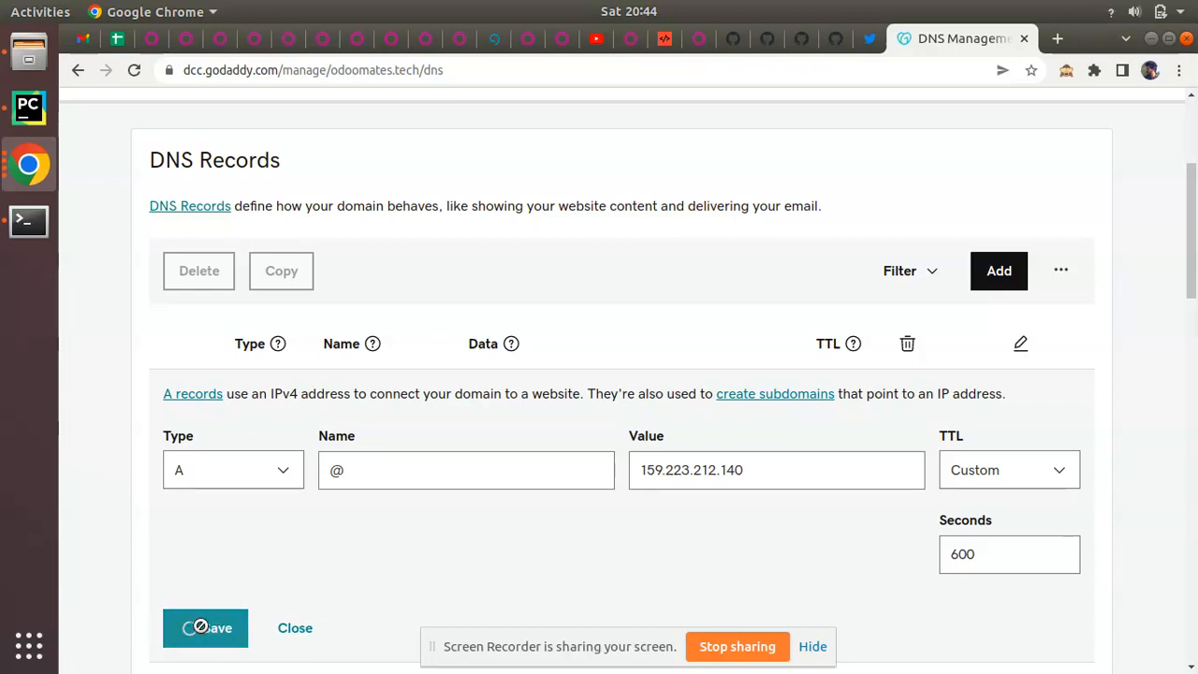
pyautogui.click(206, 626)
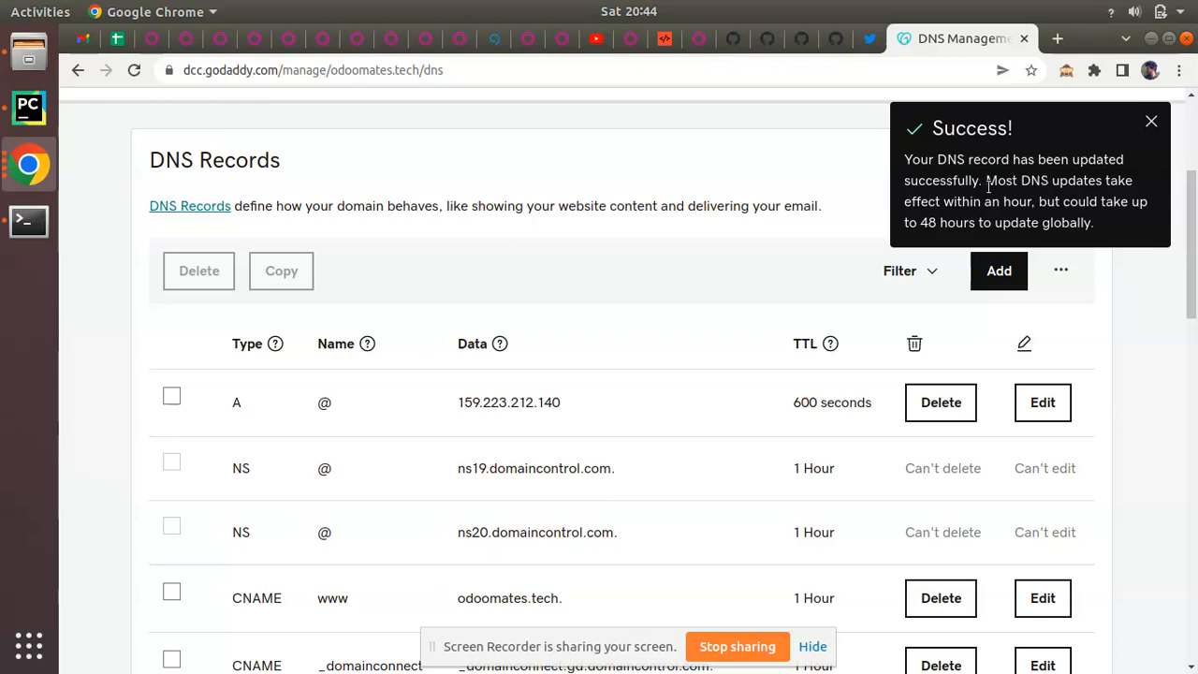
pyautogui.click(1151, 122)
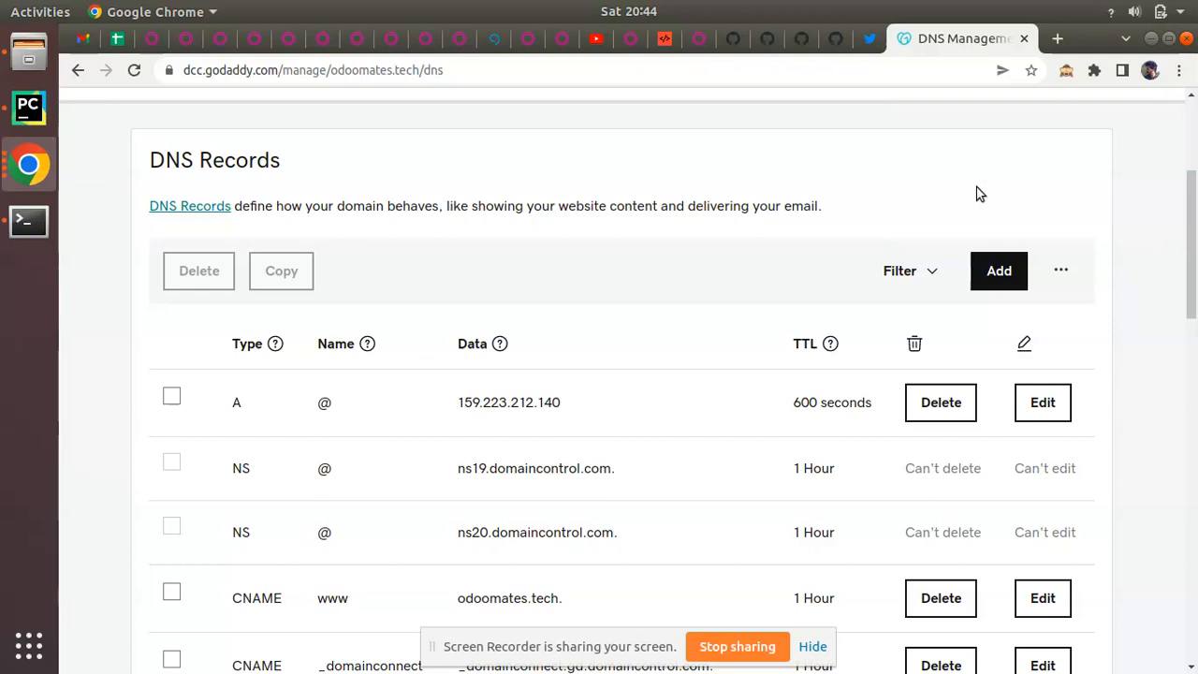
pyautogui.scroll(3)
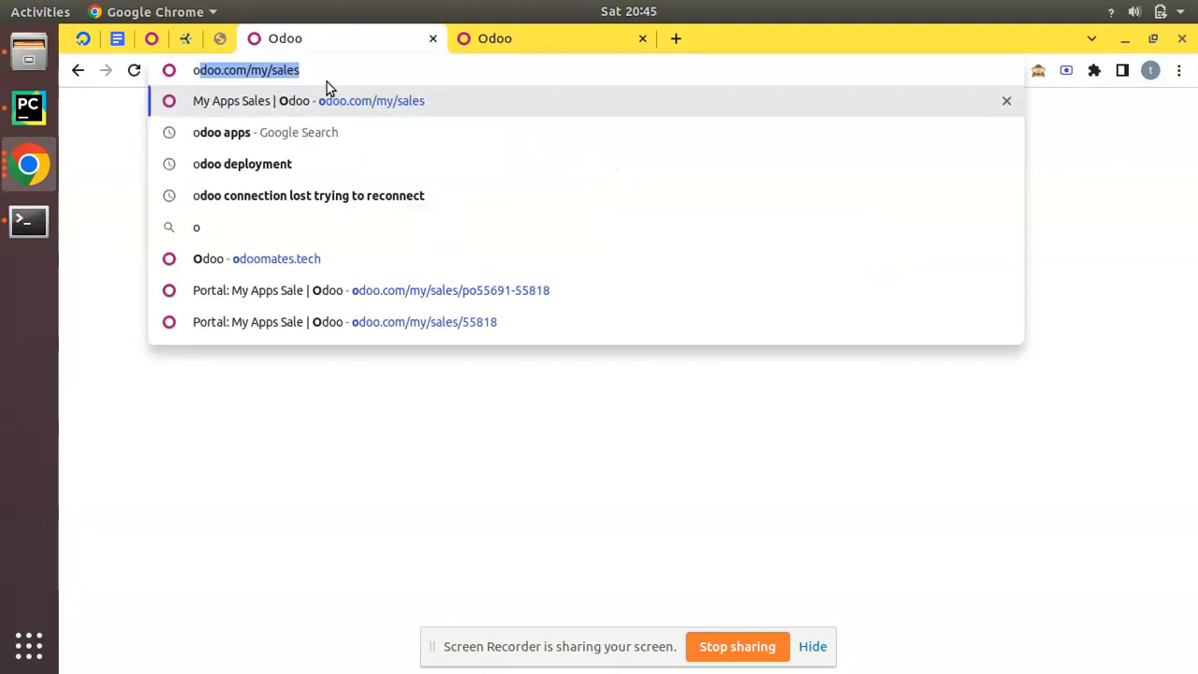
# Load odoomates.tech and reach the Odoo database manager listing the odoo15 database
pyautogui.write('odoomates.tech/web/login')
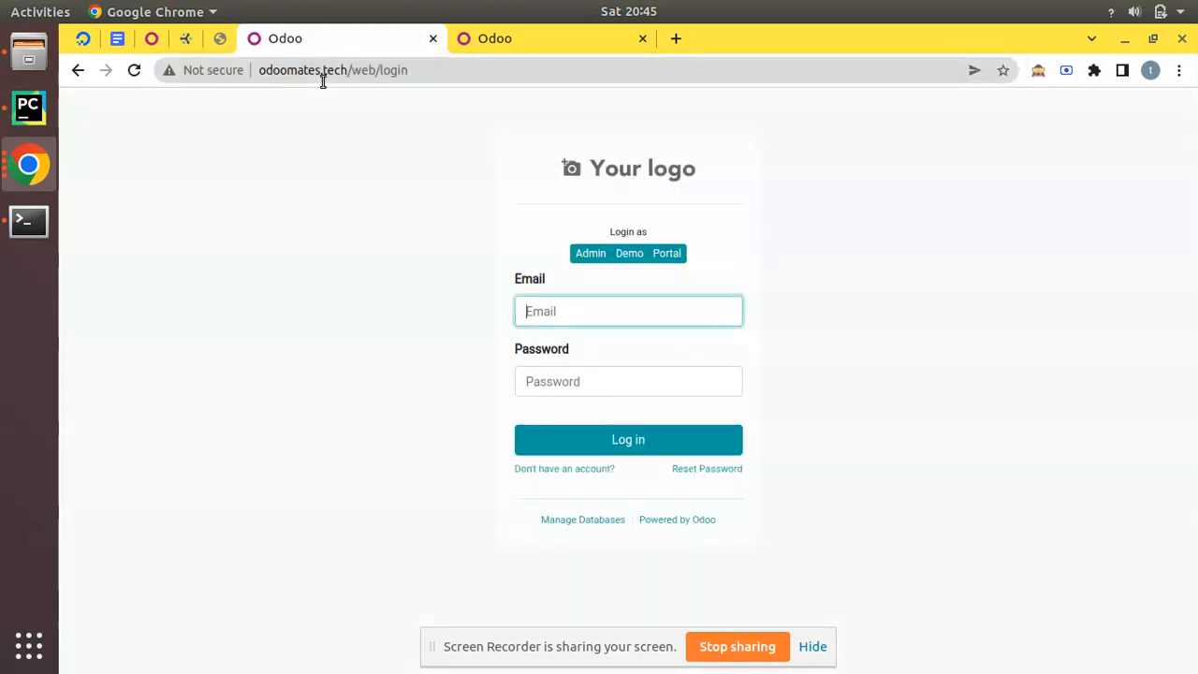
pyautogui.moveTo(325, 119)
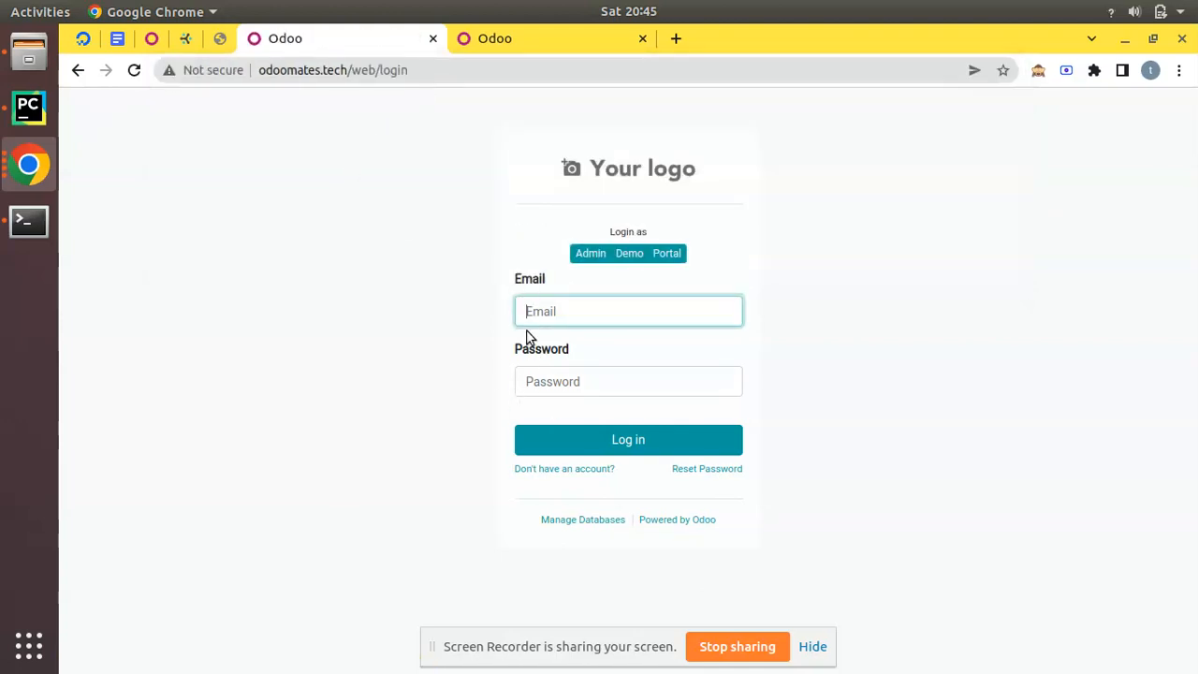
pyautogui.click(581, 520)
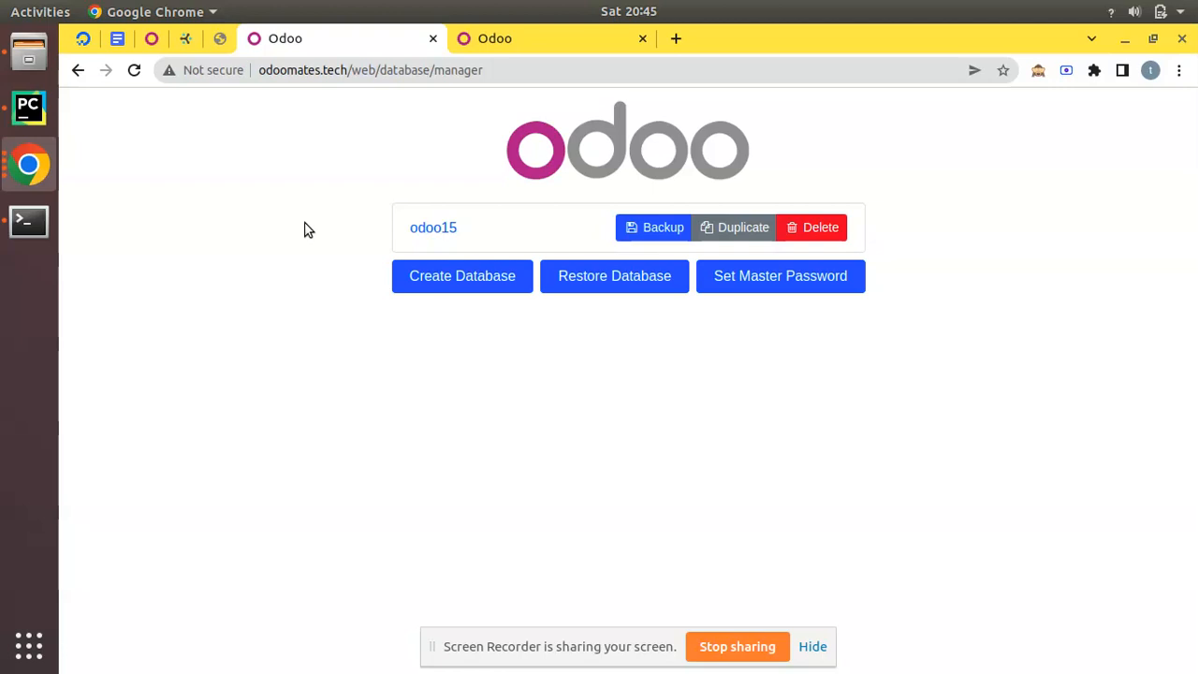
pyautogui.moveTo(305, 180)
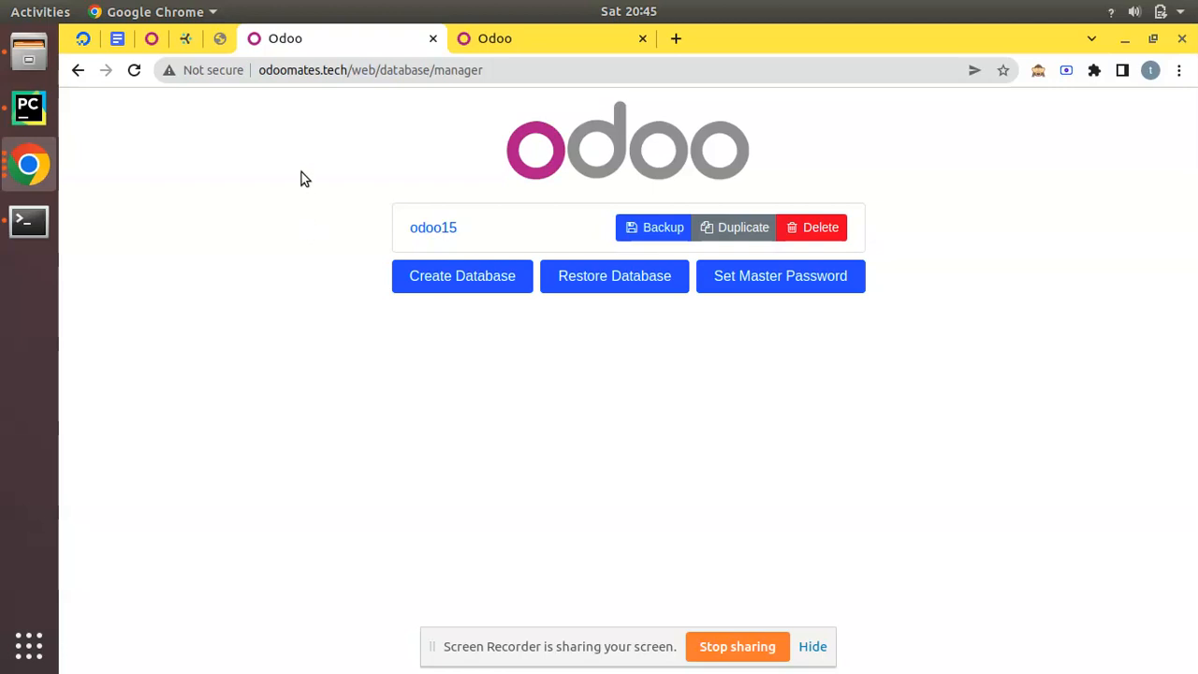
pyautogui.moveTo(348, 88)
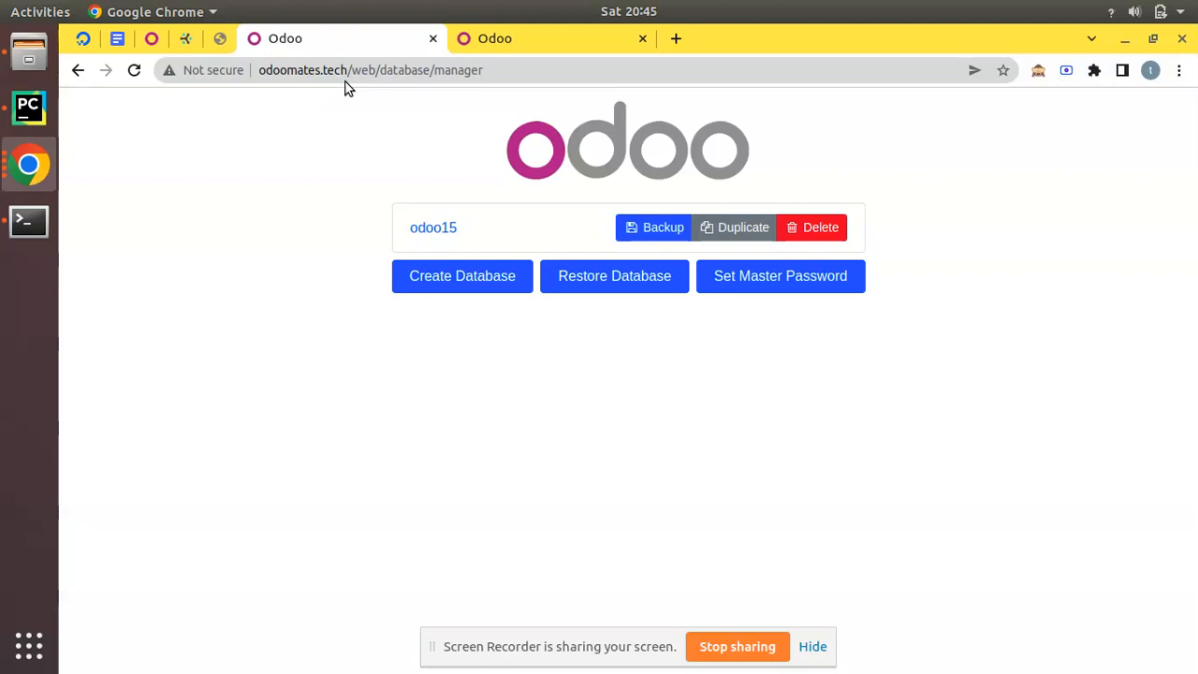
pyautogui.moveTo(28, 221)
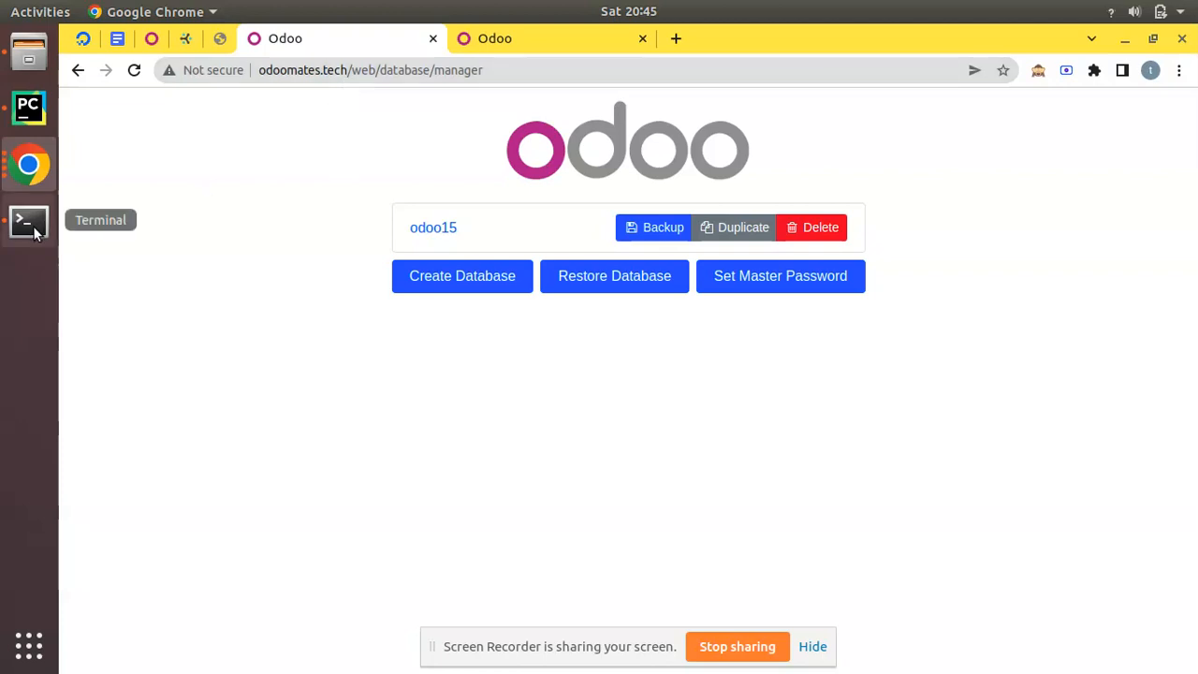
# Run 'sudo service nginx stop' in the server SSH session
pyautogui.click(28, 221)
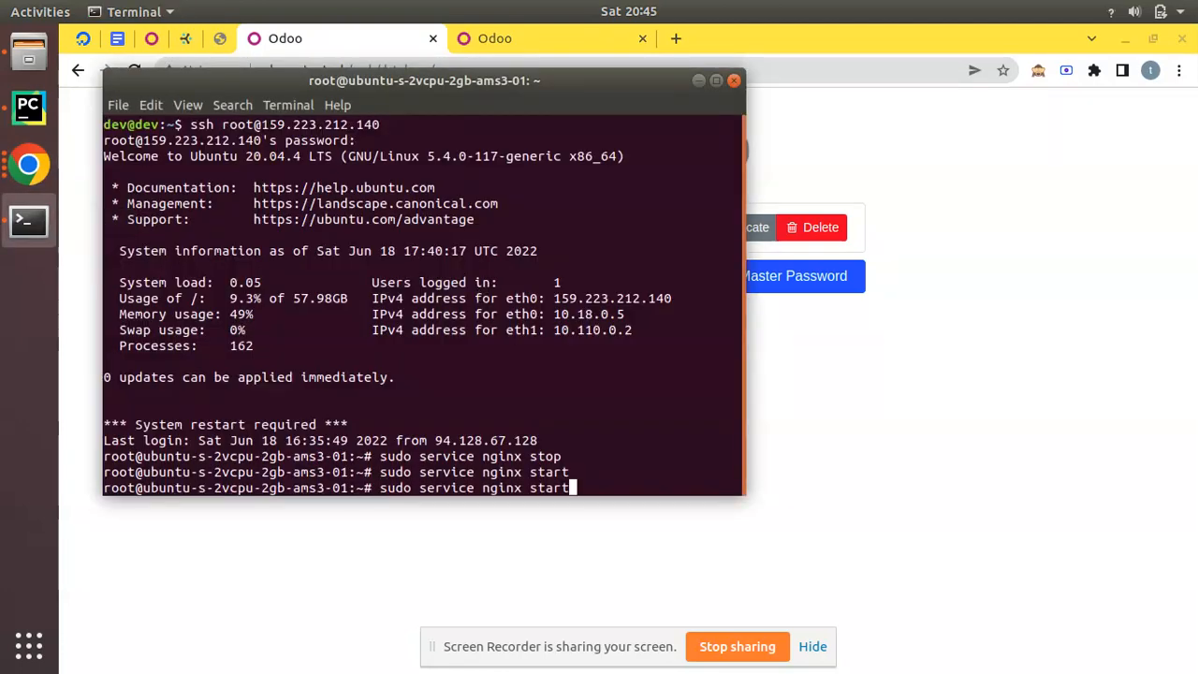
pyautogui.write('stop')
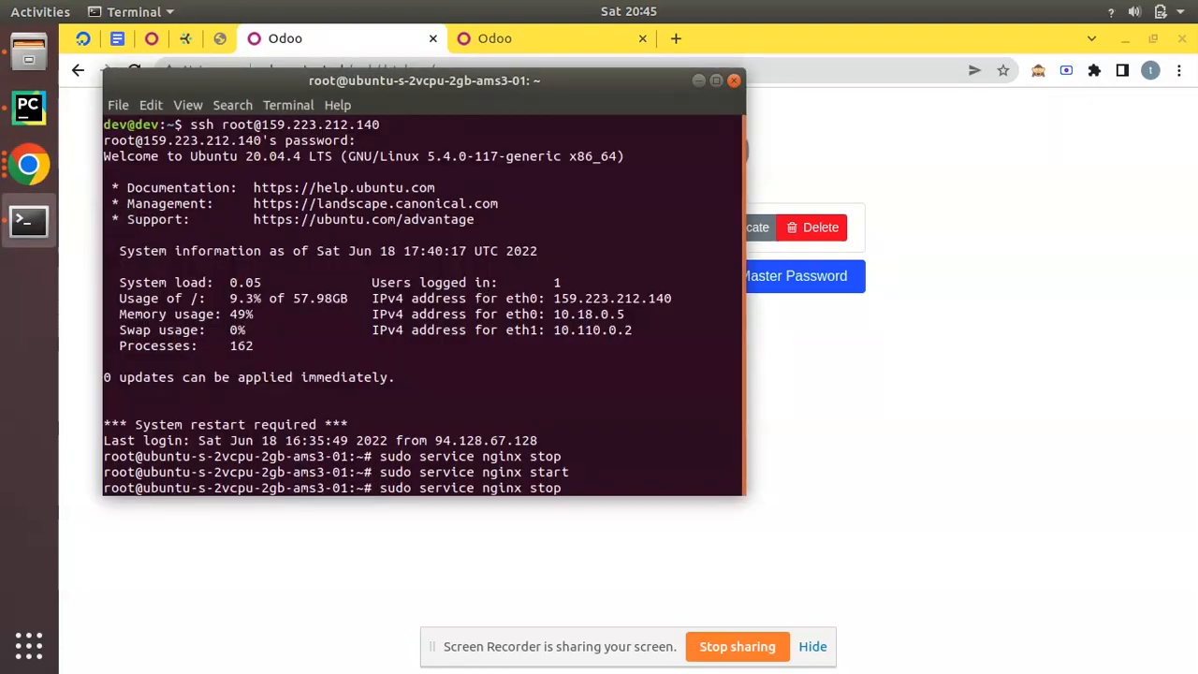
pyautogui.press('Return')
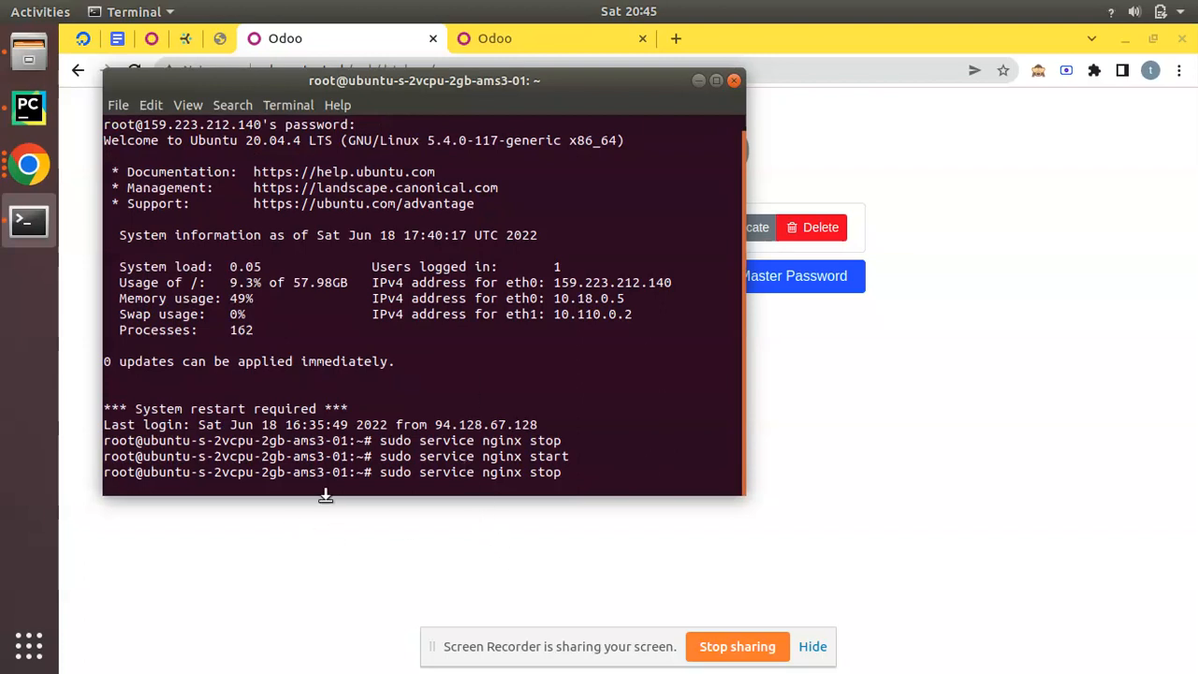
pyautogui.moveTo(353, 550)
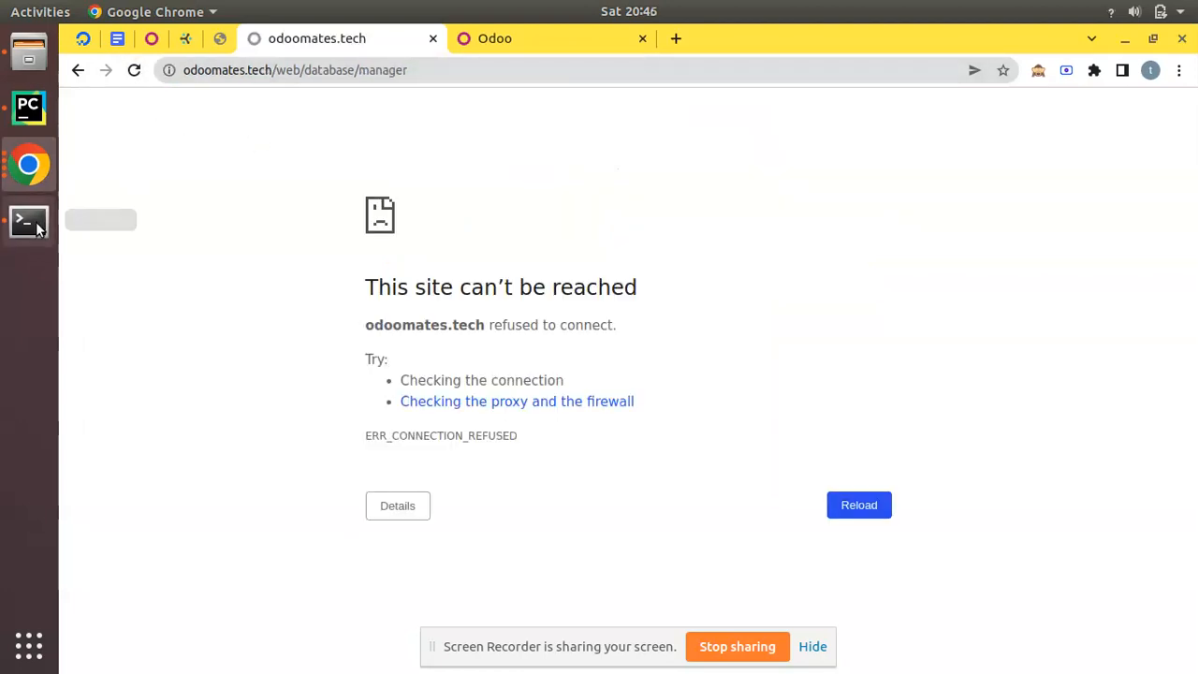
# Load odoomates.tech:8069 directly, which now refuses to connect with nginx stopped
pyautogui.click(28, 220)
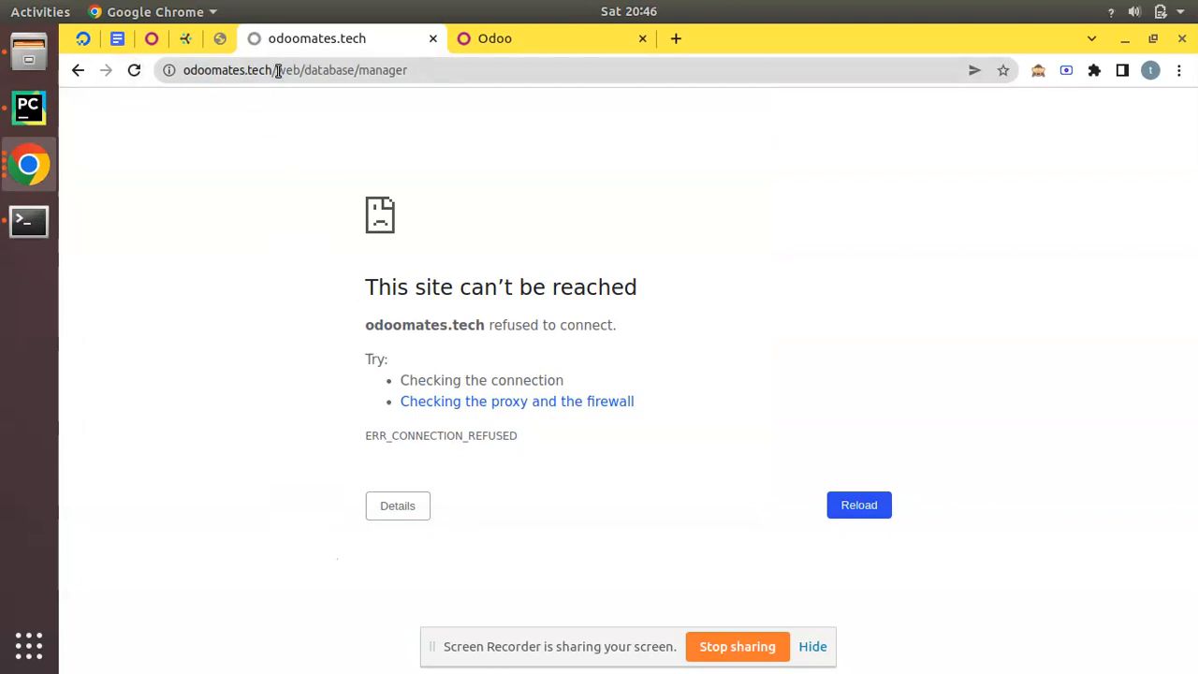
pyautogui.click(296, 69)
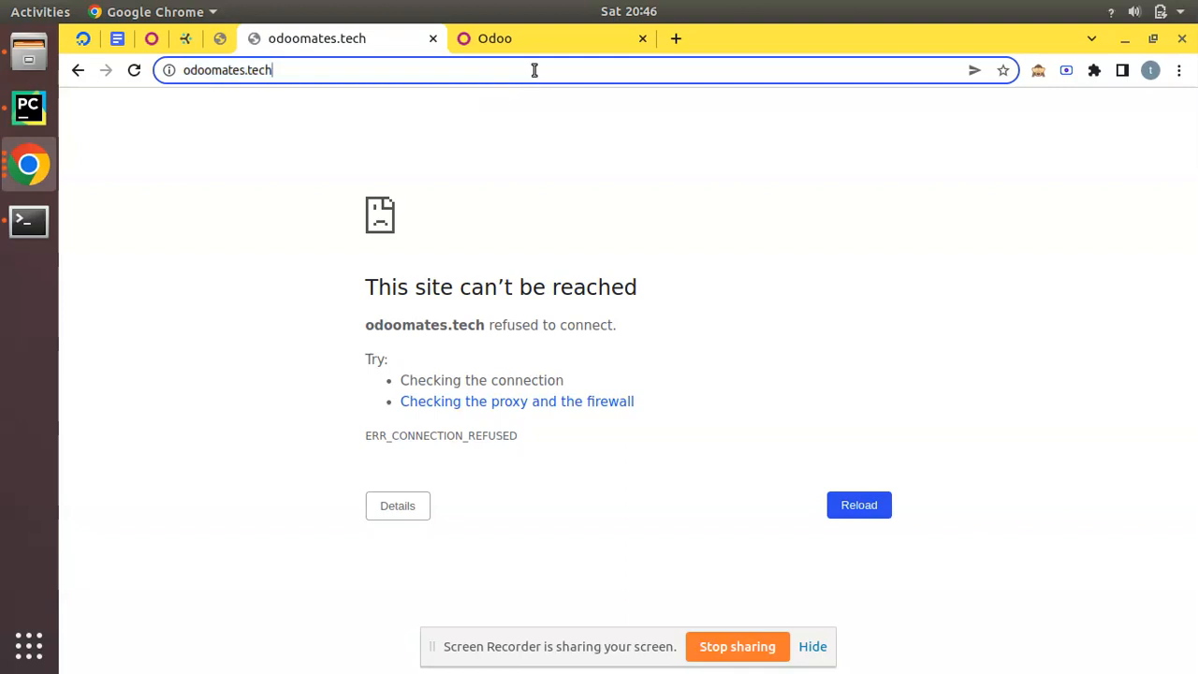
pyautogui.write(':')
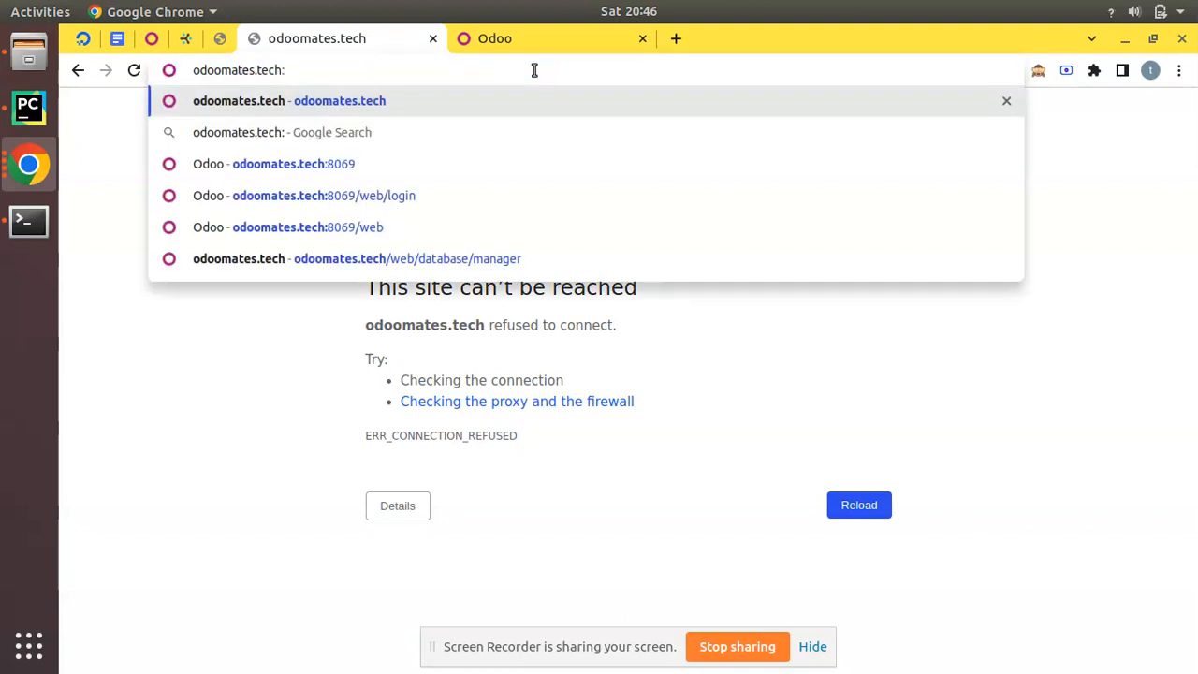
pyautogui.write(':8069')
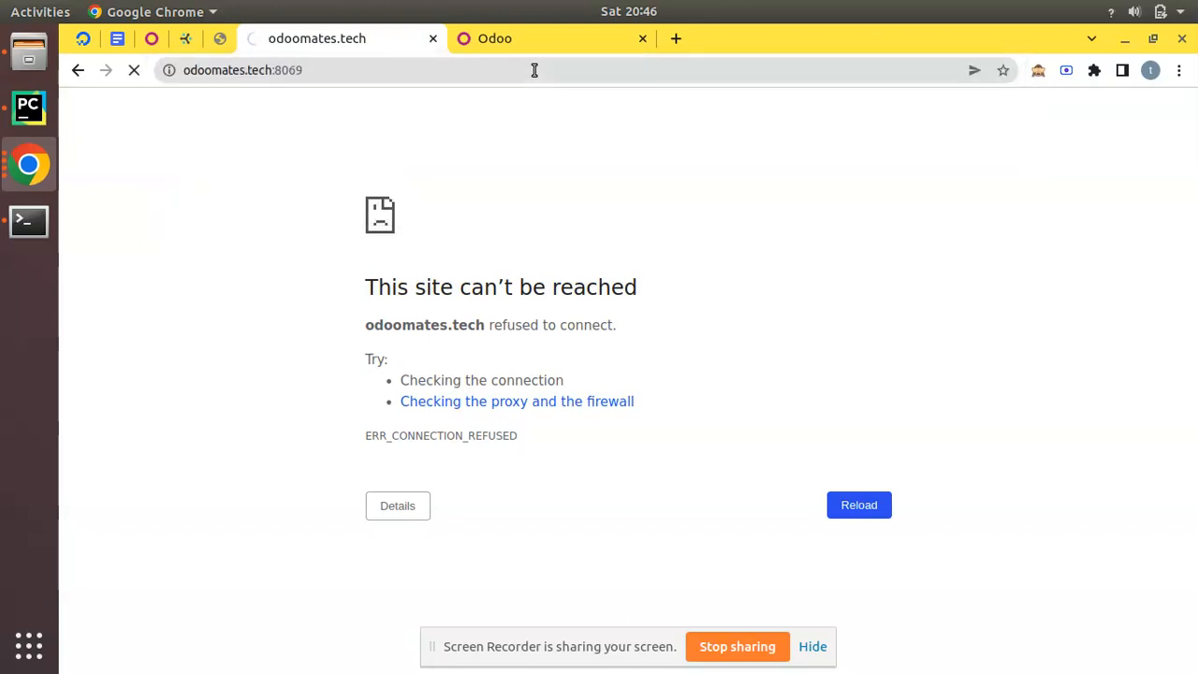
pyautogui.click(857, 505)
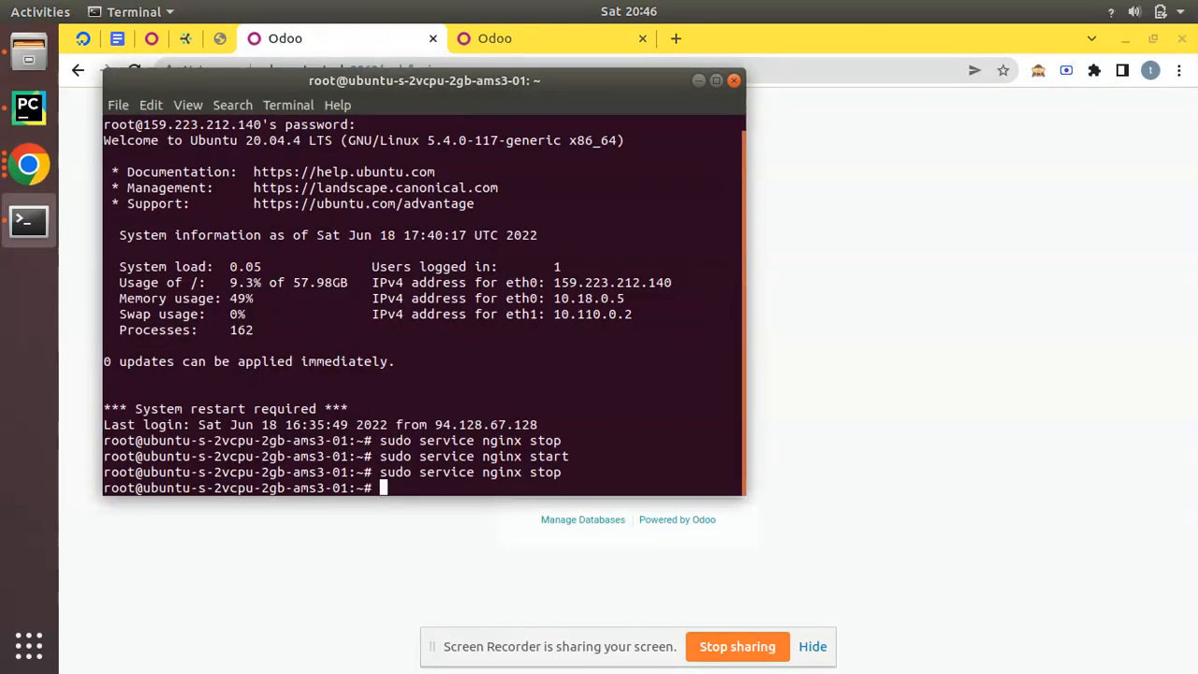
# Run 'sudo service nginx start' and reload odoomates.tech to get the Odoo login page
pyautogui.write('sudo service nginx st')
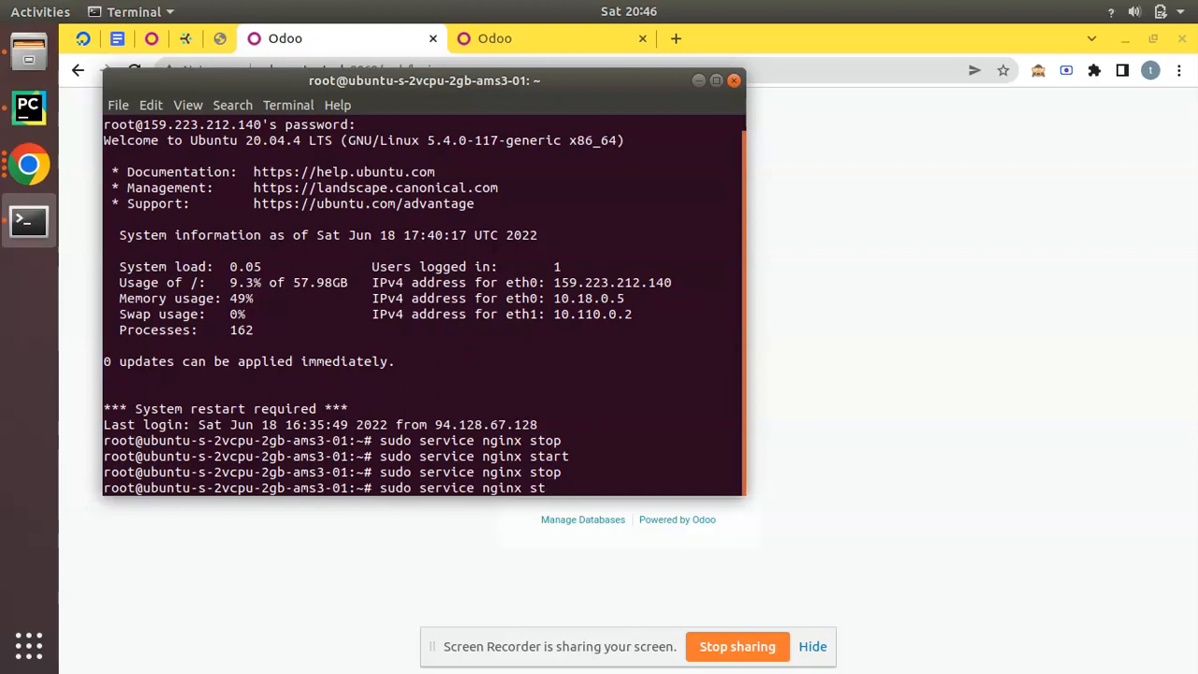
pyautogui.write('art')
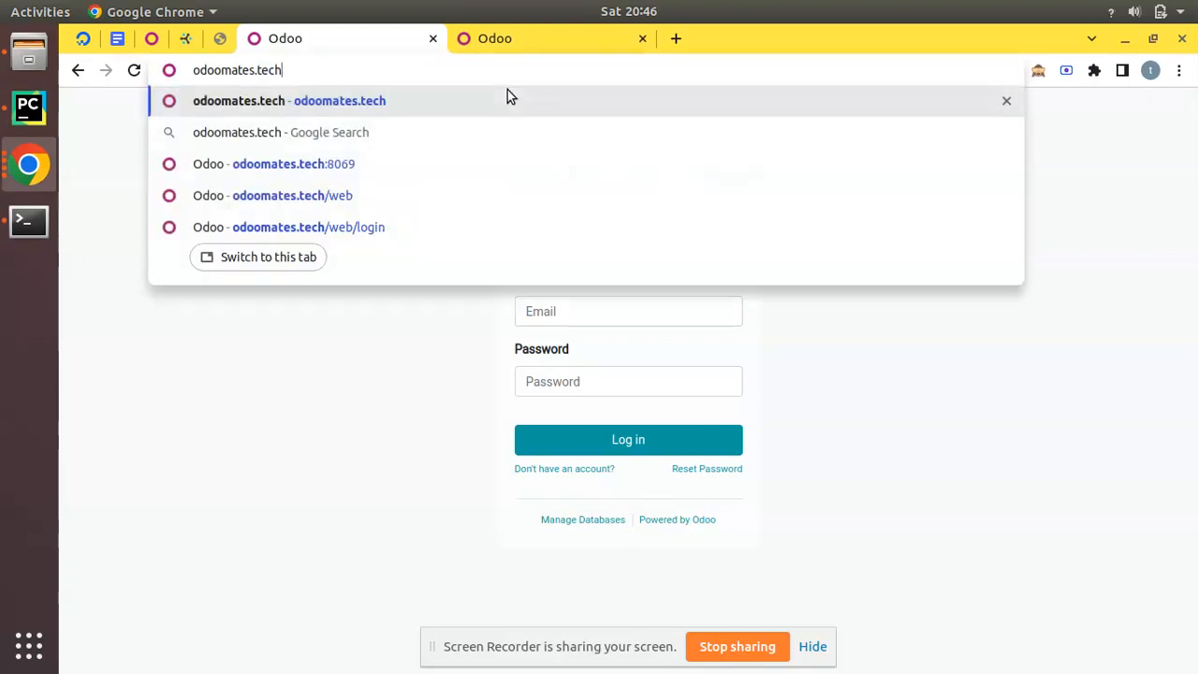
pyautogui.click(309, 227)
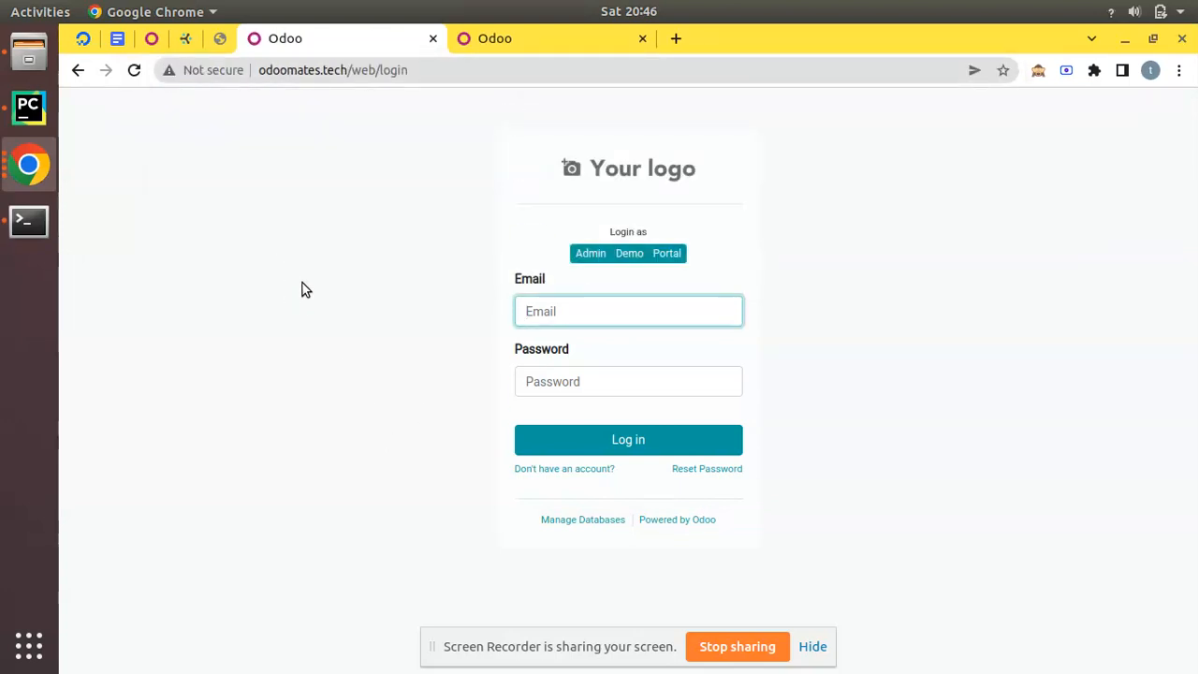